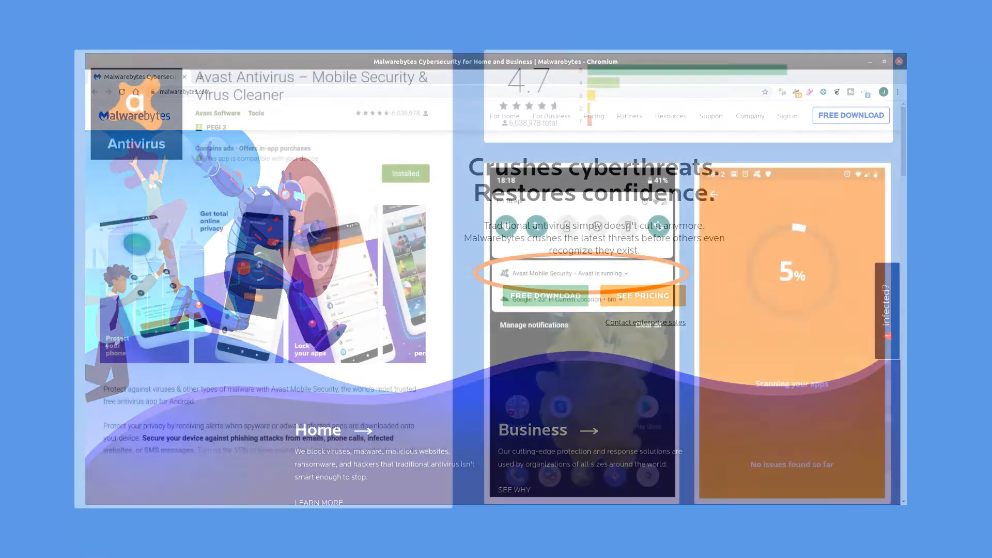
# Reach the Microsoft 'Enter password' sign-in page with the 'Forgotten your password?' link highlighted.
pyautogui.click(898, 61)
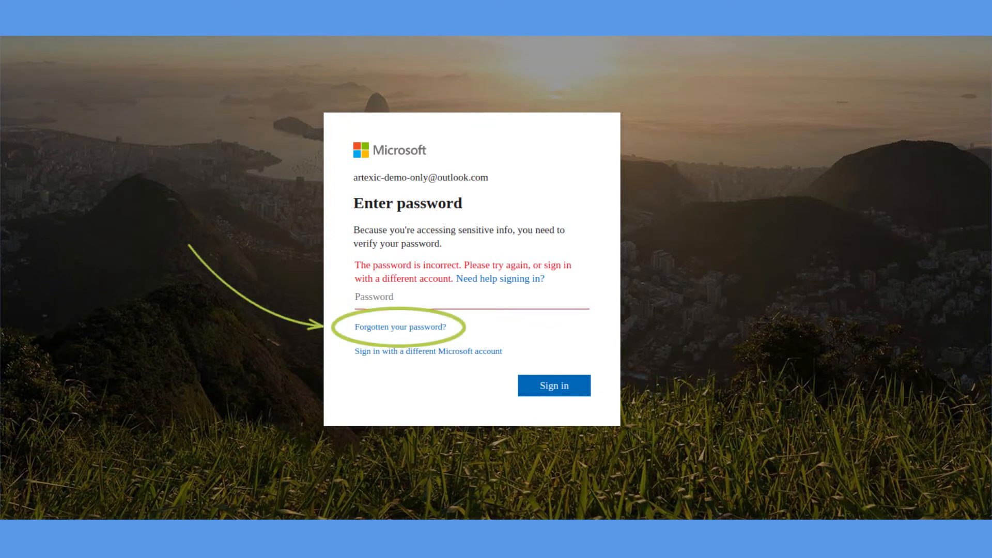
# Start the forgotten-password recovery to regain access and reach the Outlook Team welcome email.
pyautogui.click(400, 327)
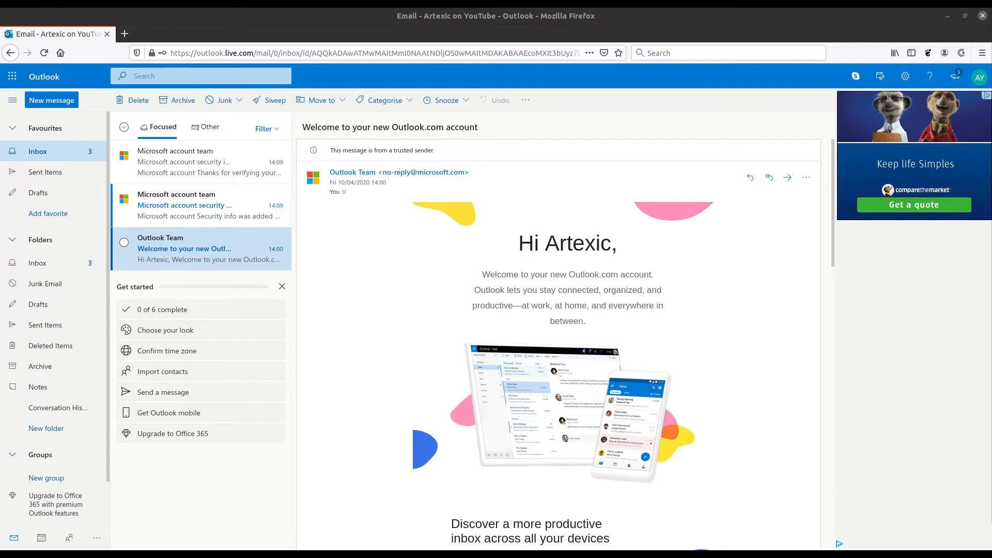
pyautogui.moveTo(716, 340)
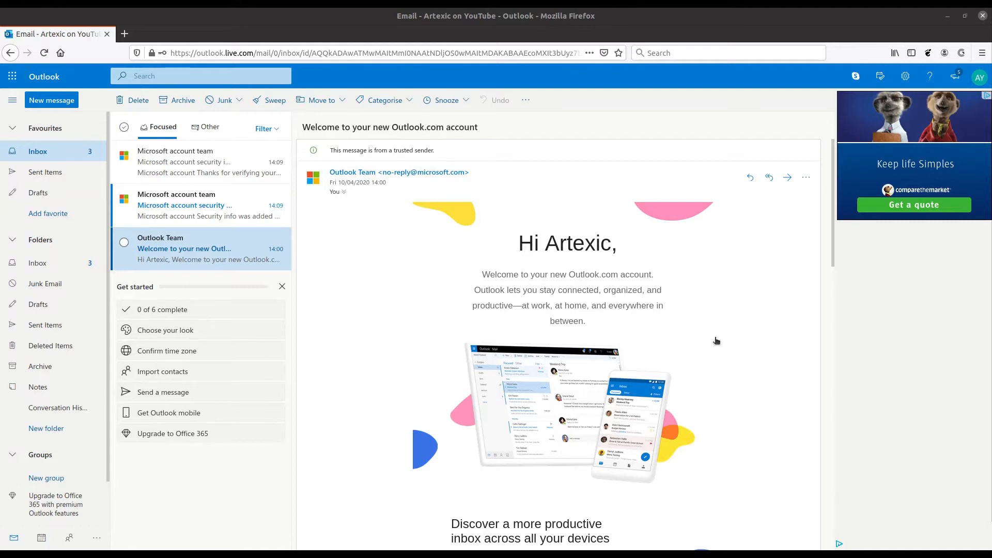
pyautogui.moveTo(472, 296)
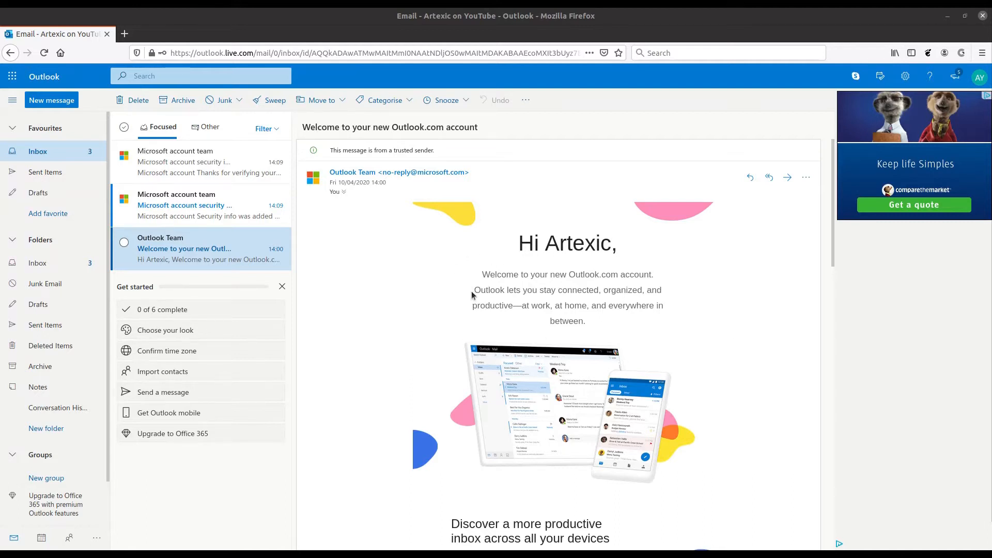
pyautogui.moveTo(905, 76)
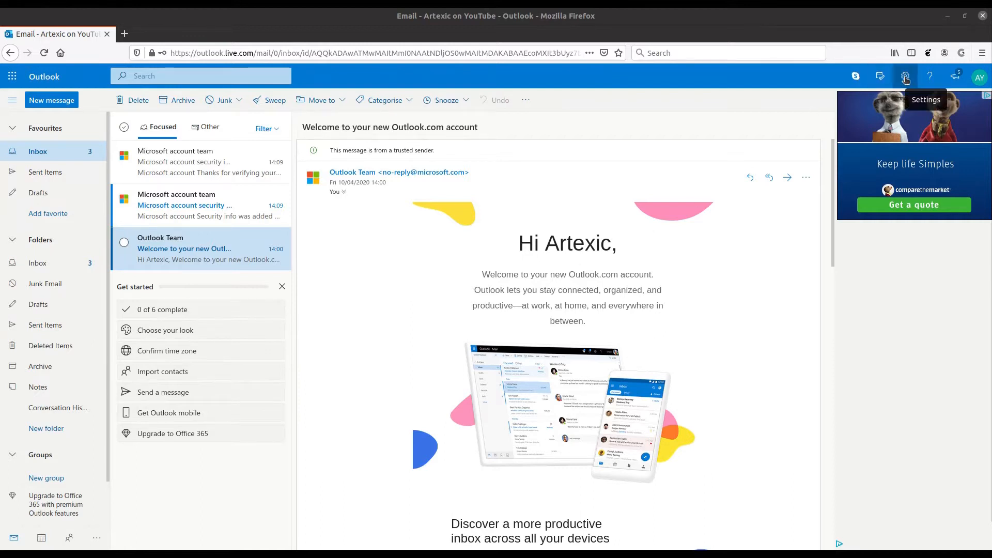
# Go from the quick settings gear pane to 'View all Outlook settings', showing the Email Layout options.
pyautogui.click(906, 77)
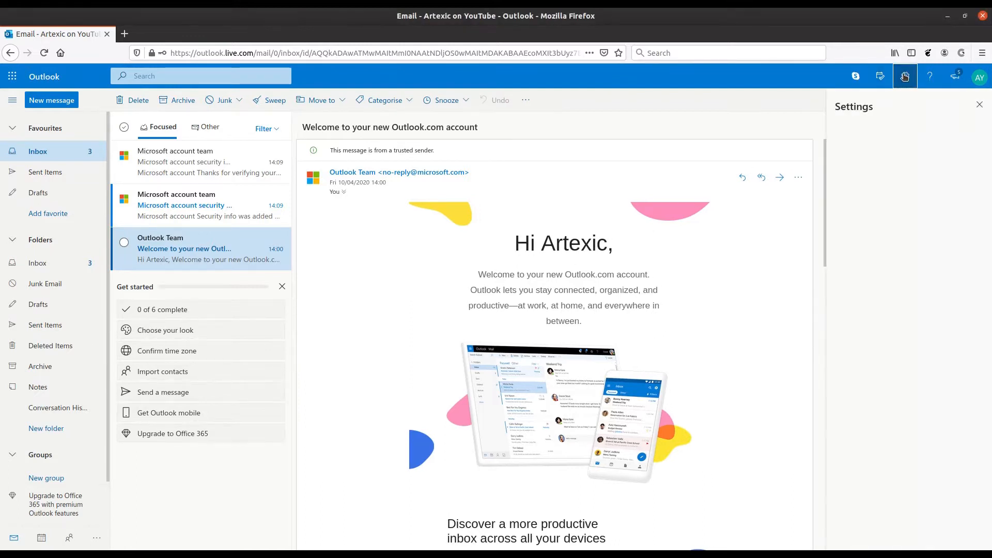
pyautogui.click(905, 75)
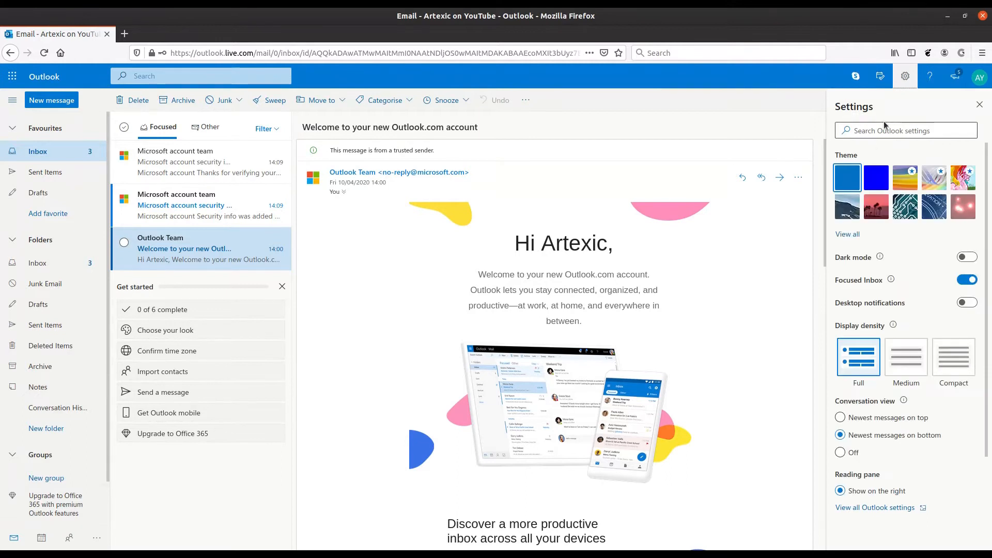
pyautogui.moveTo(875, 507)
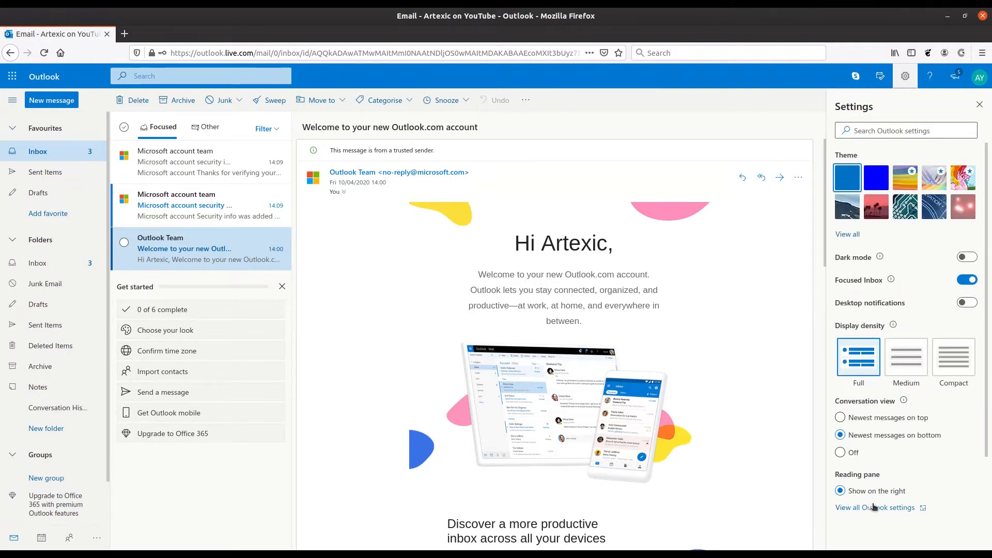
pyautogui.click(876, 506)
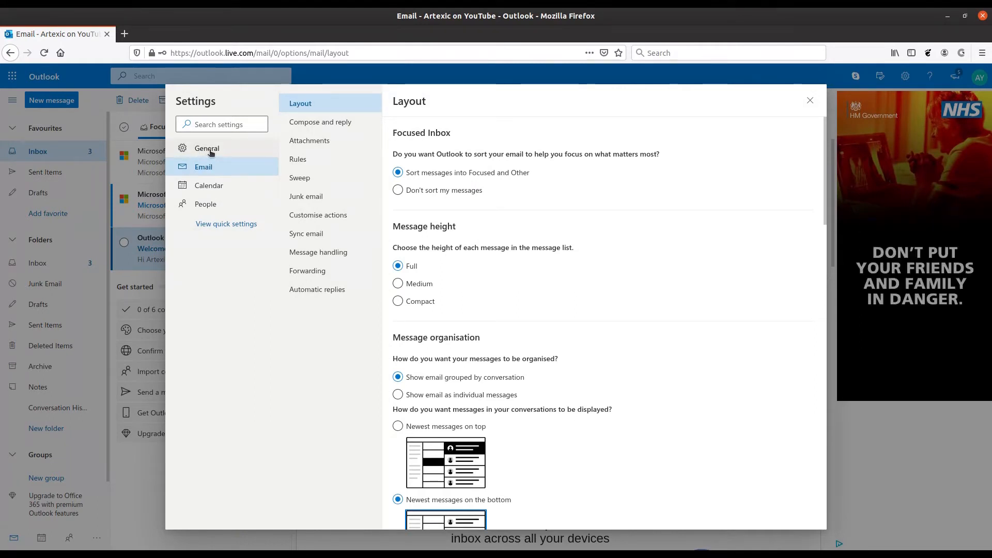
# Browse the General settings down to the Mobile devices synced with the mailbox.
pyautogui.click(207, 148)
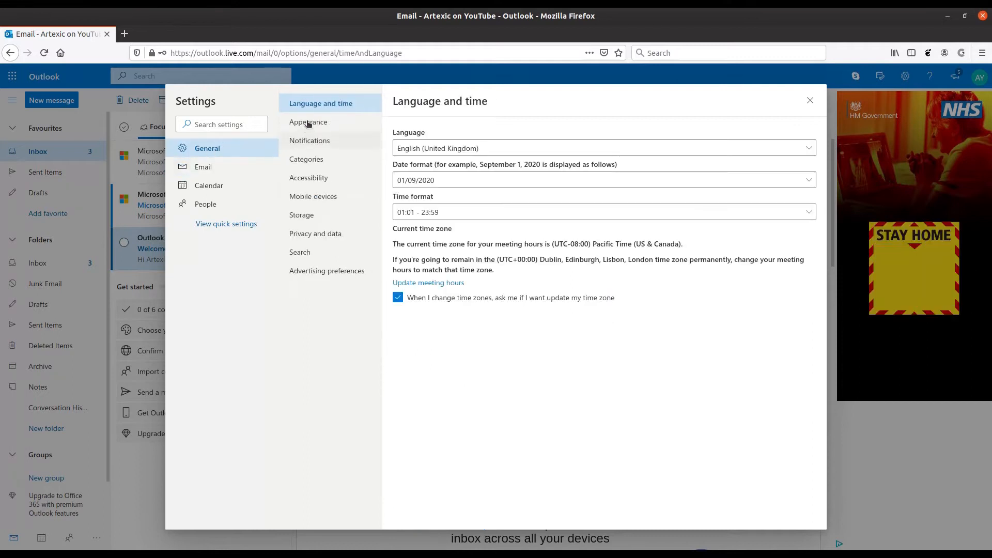
pyautogui.click(204, 166)
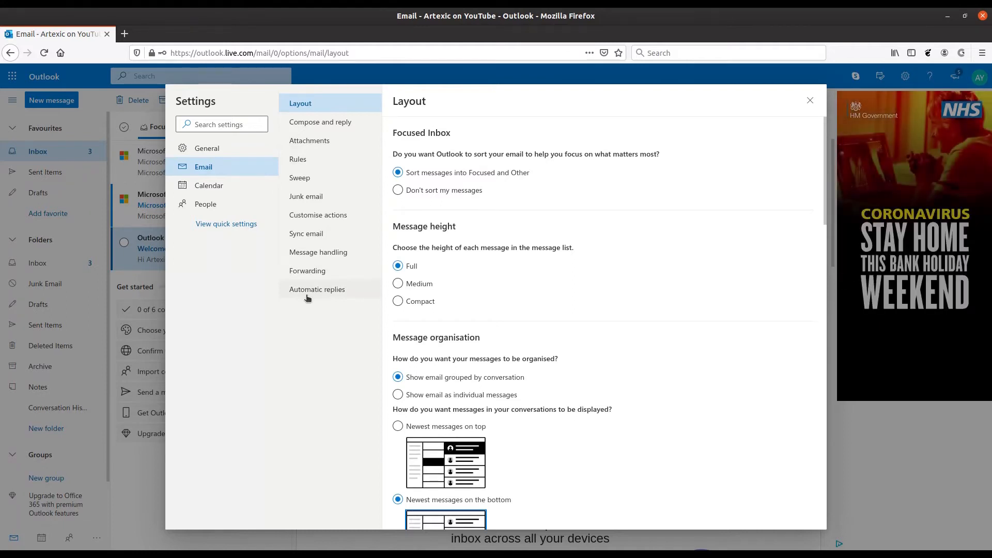
pyautogui.moveTo(265, 246)
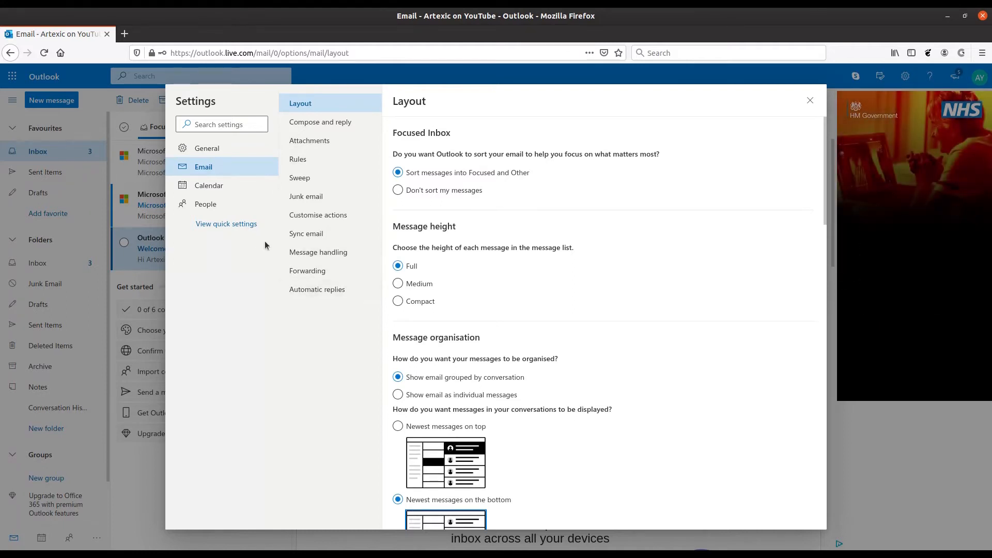
pyautogui.click(207, 148)
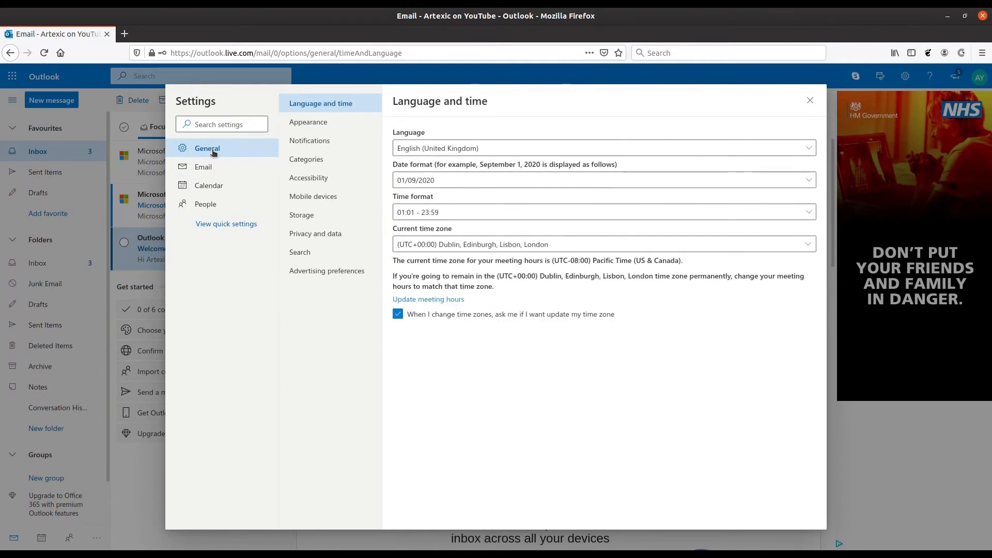
pyautogui.click(313, 196)
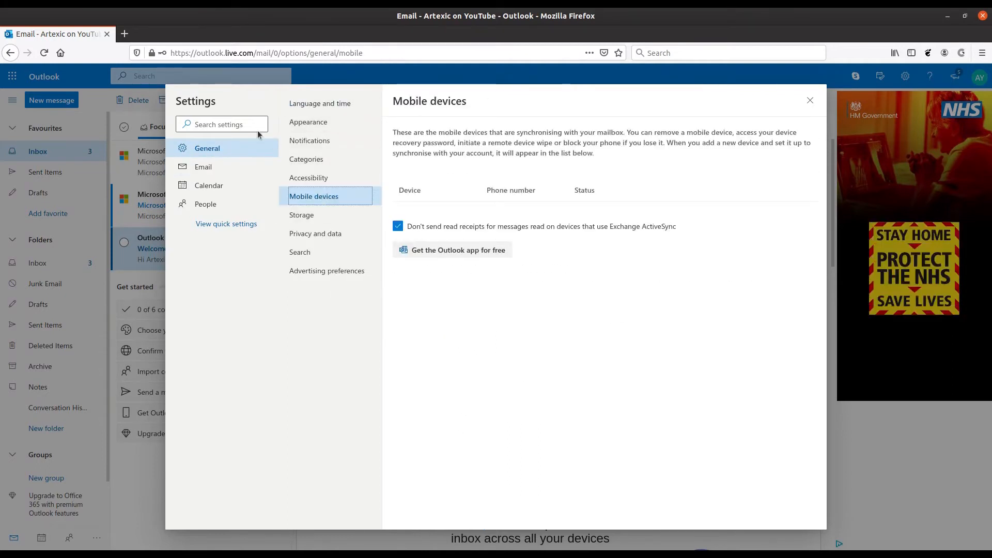
pyautogui.moveTo(467, 221)
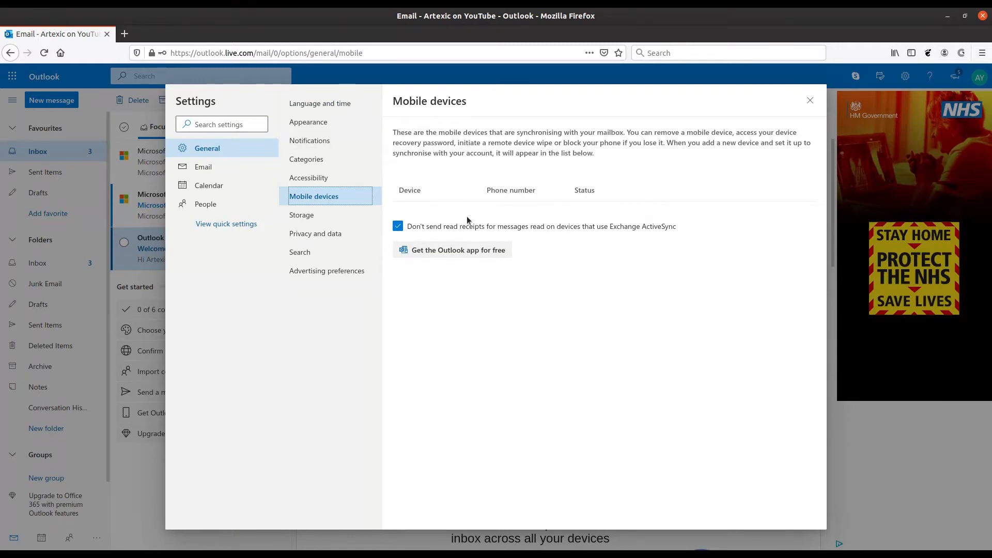
pyautogui.moveTo(547, 223)
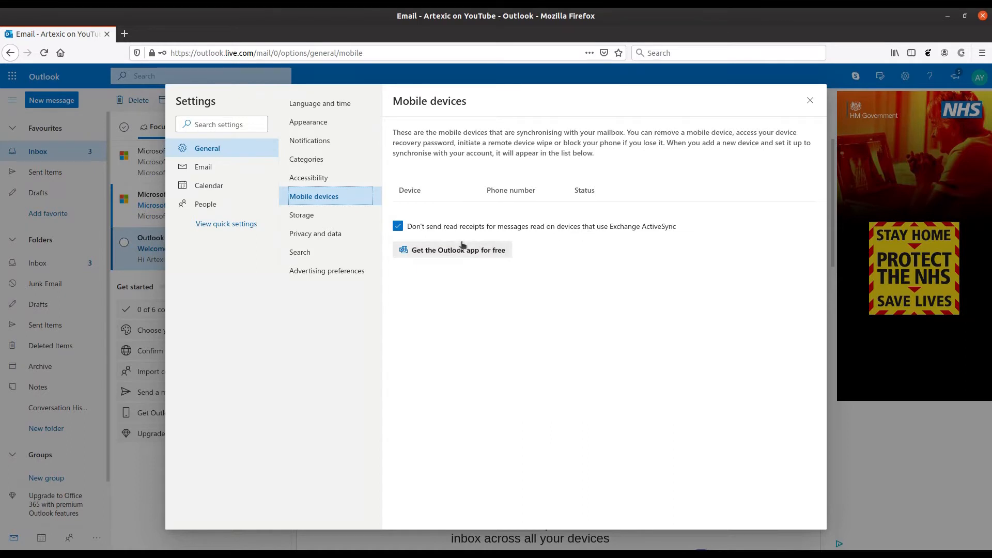
pyautogui.moveTo(541, 217)
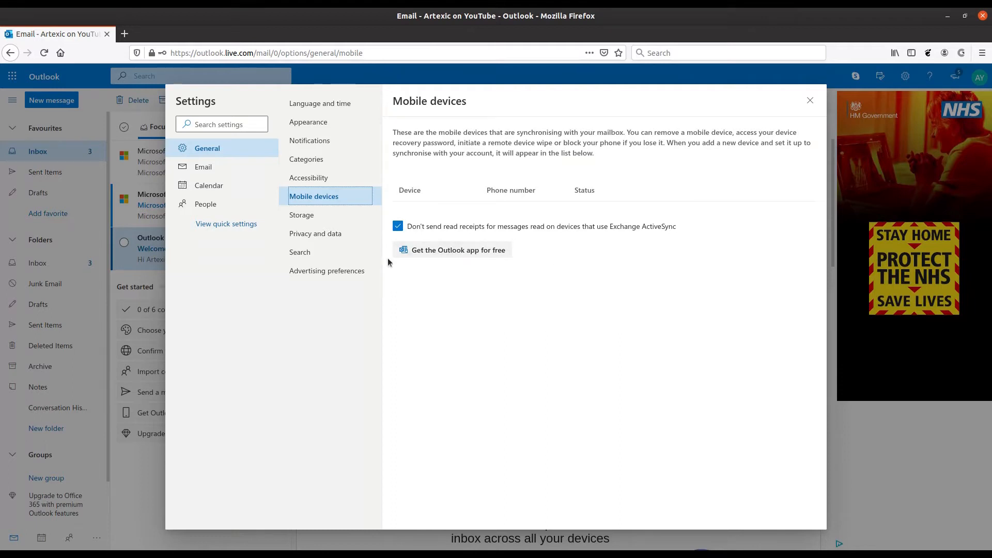
pyautogui.moveTo(328, 193)
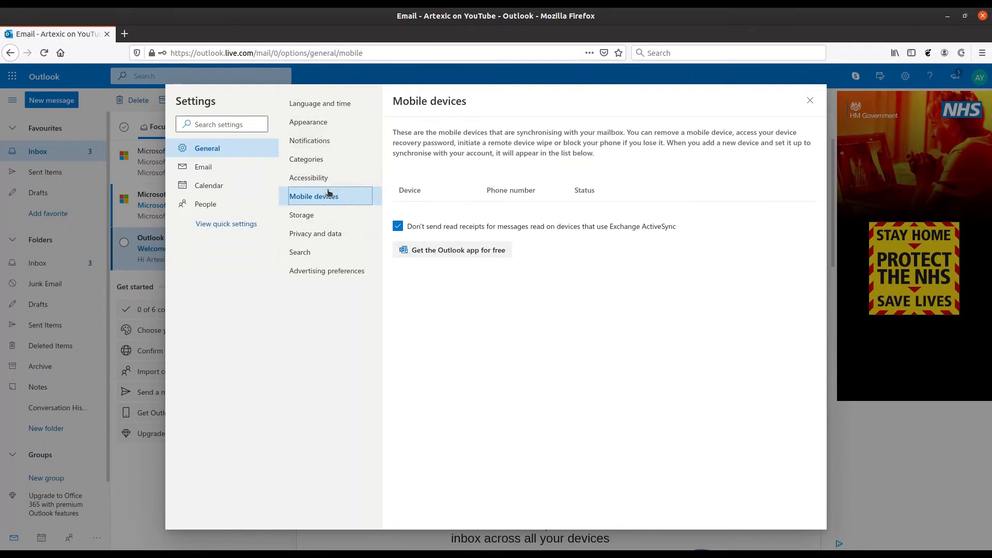
pyautogui.moveTo(484, 216)
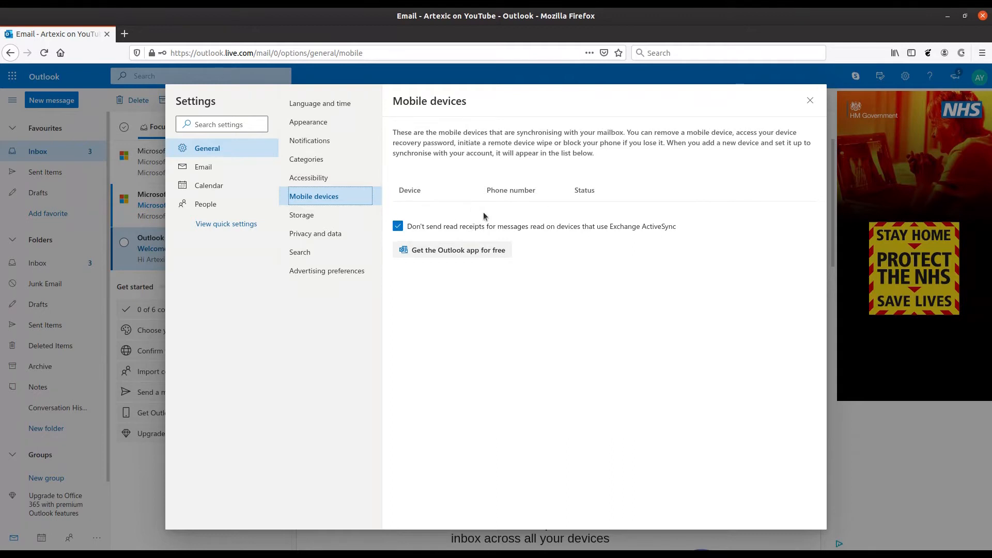
pyautogui.moveTo(543, 249)
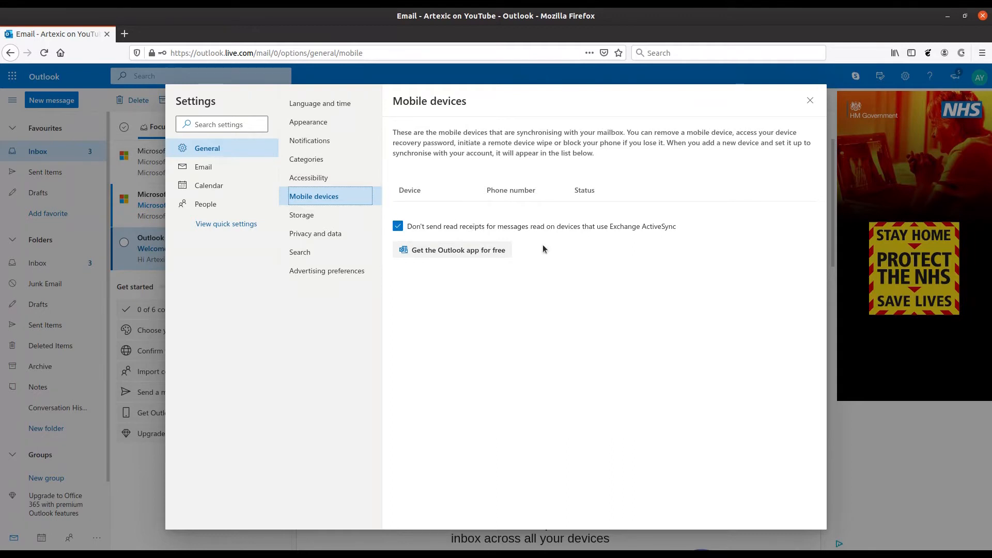
pyautogui.moveTo(459, 215)
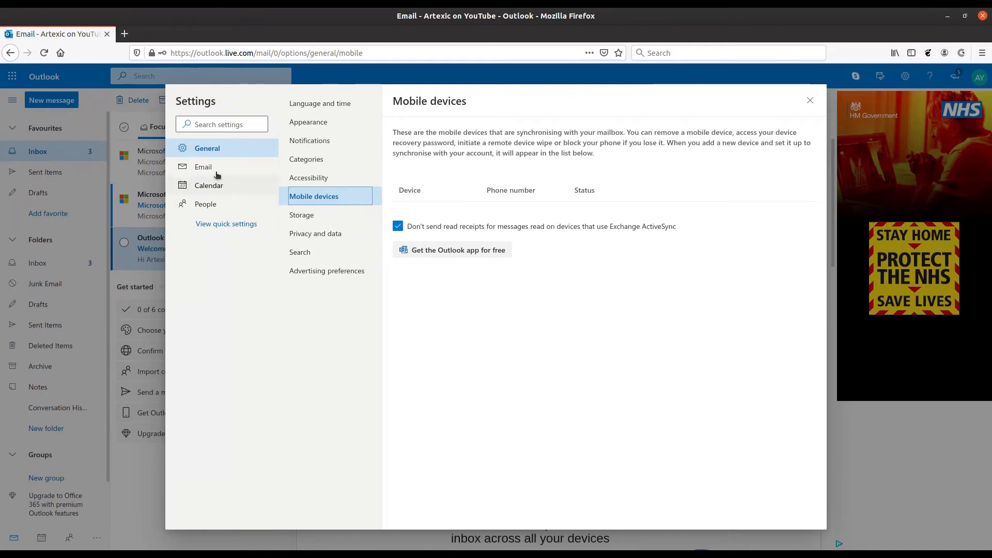
# Switch to Email > Compose and reply and start editing the Email signature box.
pyautogui.click(204, 167)
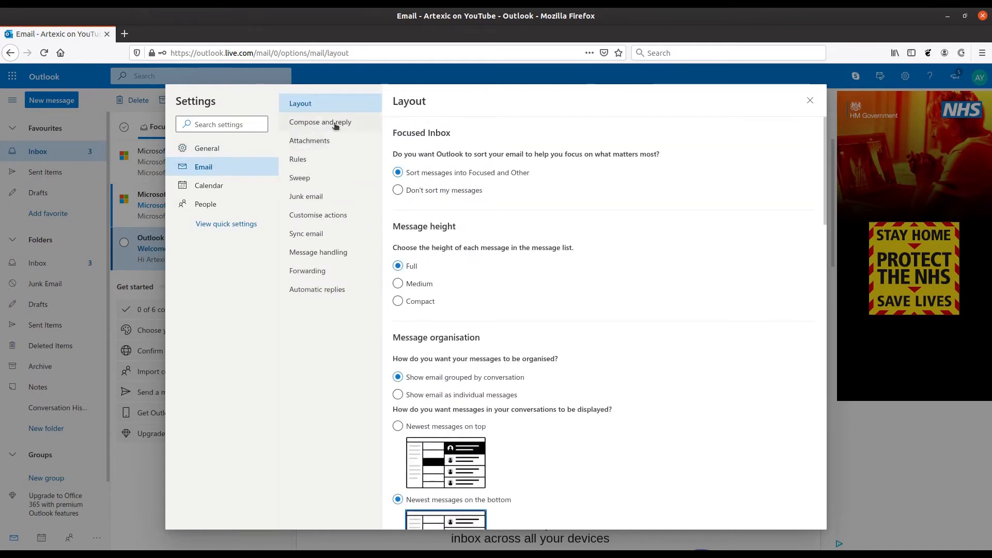
pyautogui.click(321, 122)
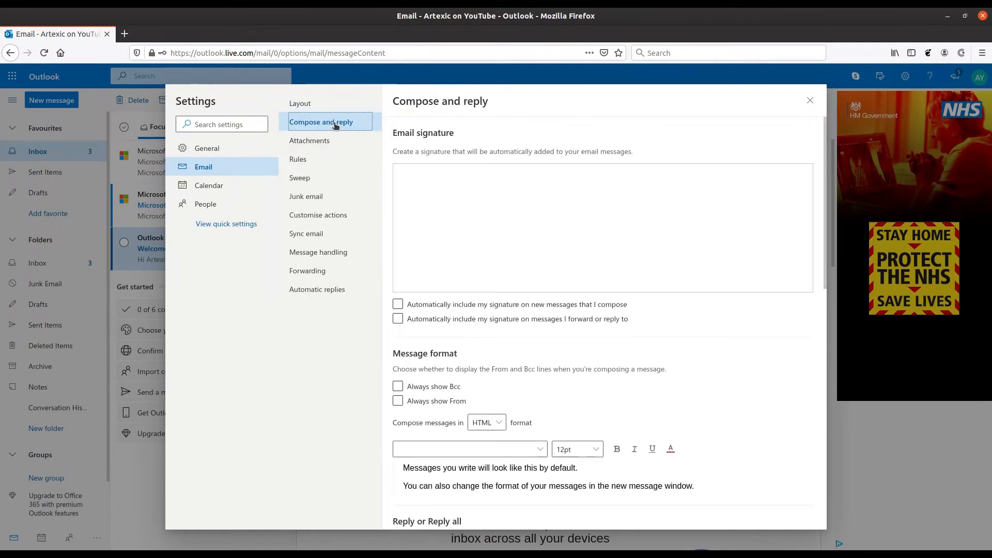
pyautogui.click(521, 228)
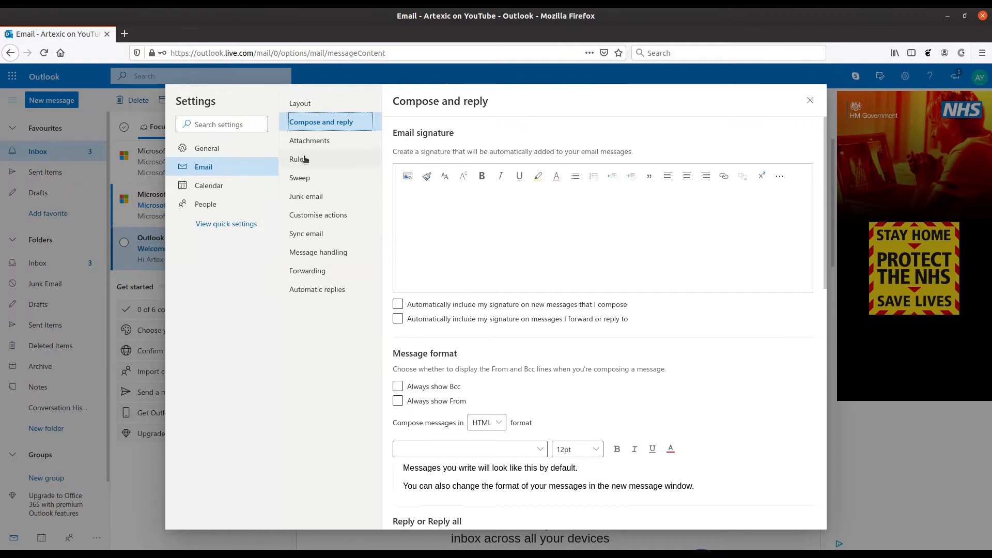
pyautogui.click(298, 159)
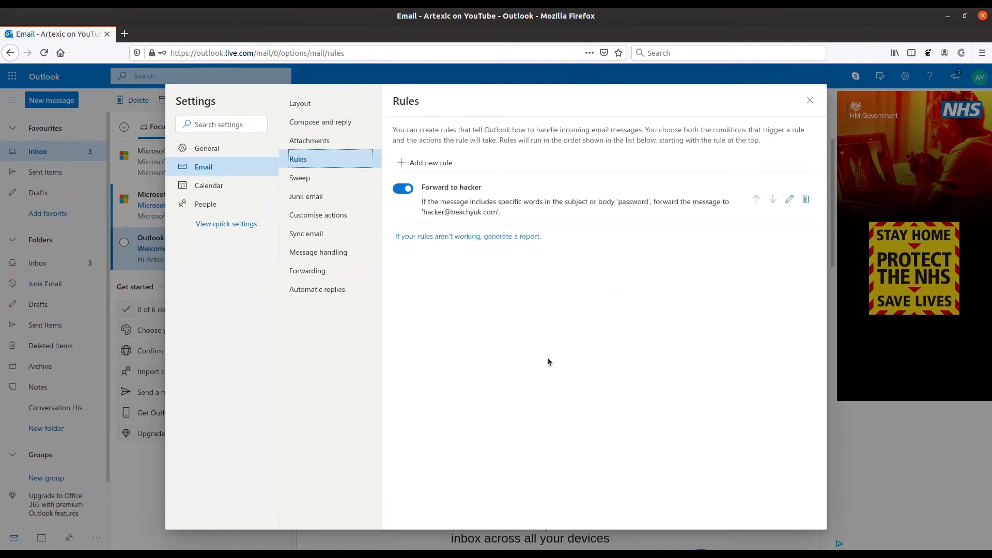
pyautogui.moveTo(534, 313)
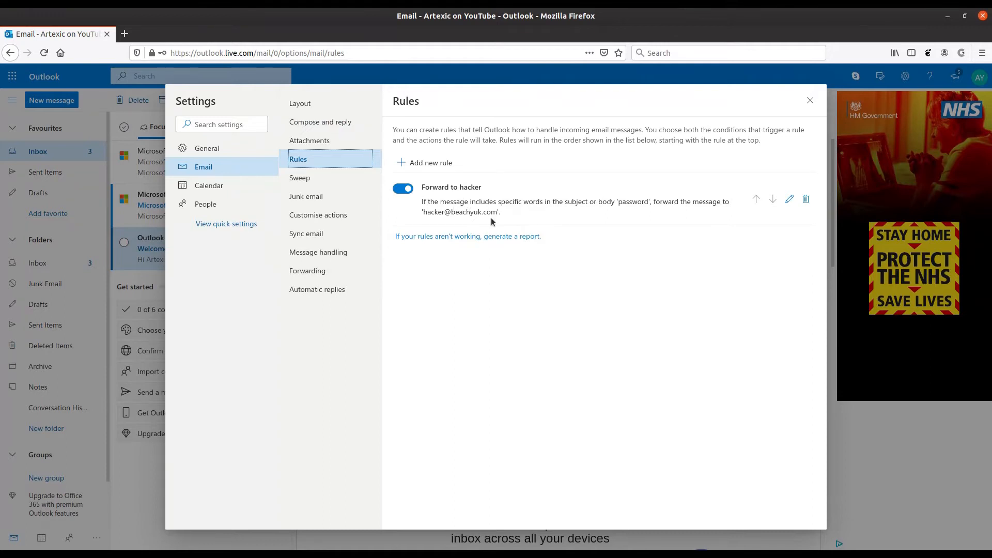
pyautogui.moveTo(493, 277)
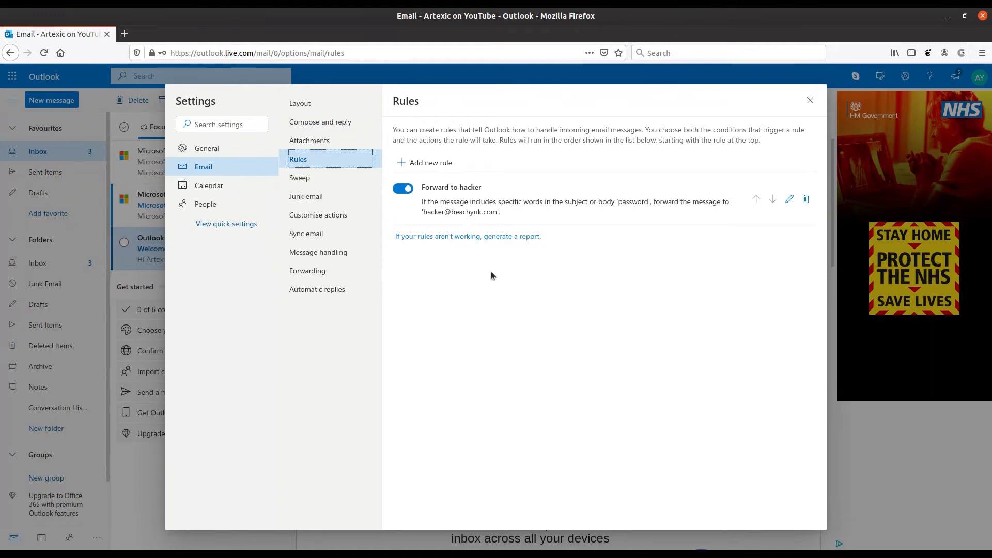
pyautogui.moveTo(637, 347)
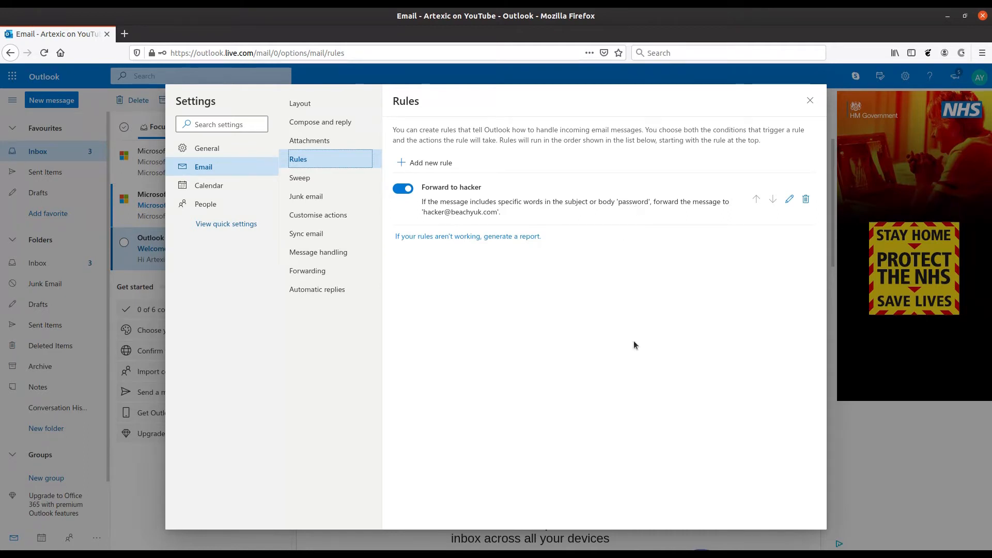
pyautogui.moveTo(582, 389)
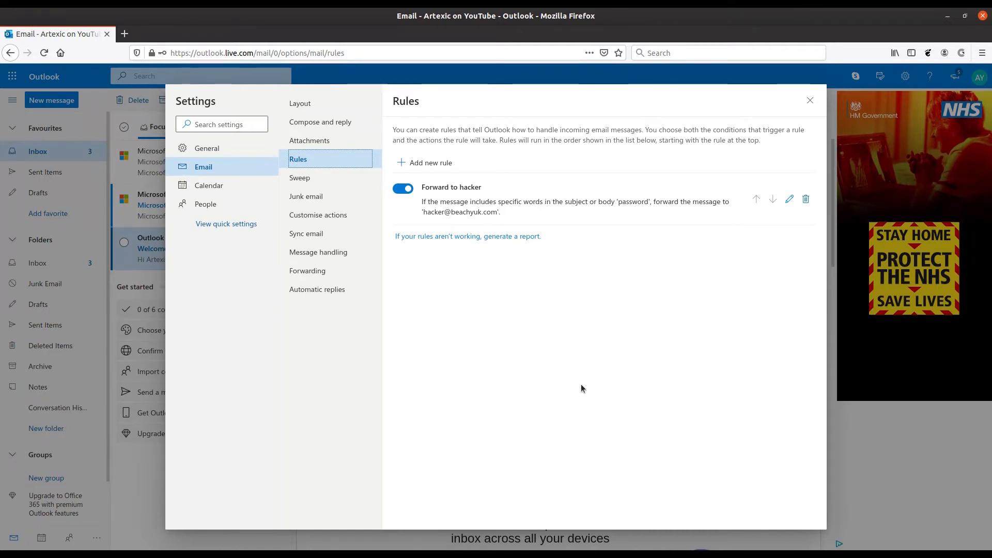
pyautogui.moveTo(573, 310)
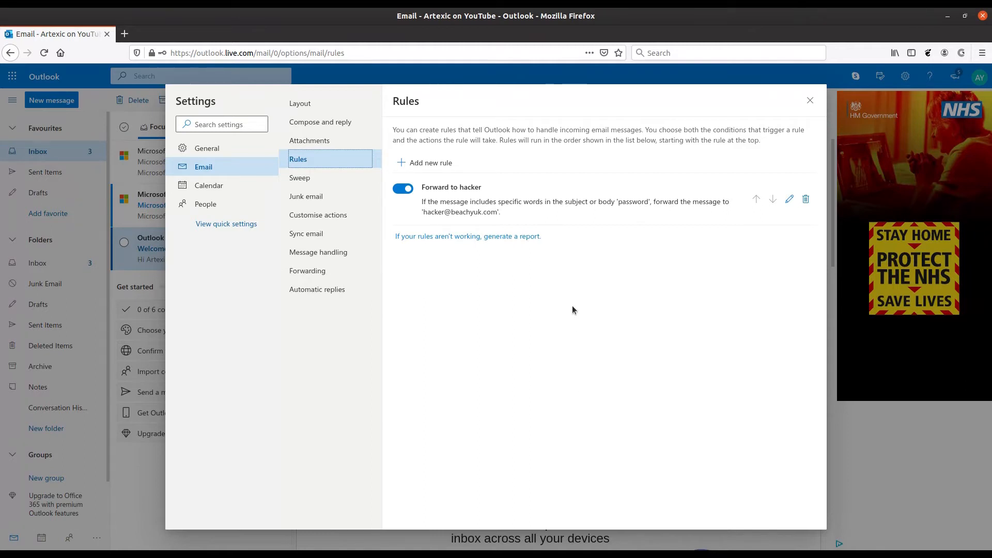
pyautogui.moveTo(612, 299)
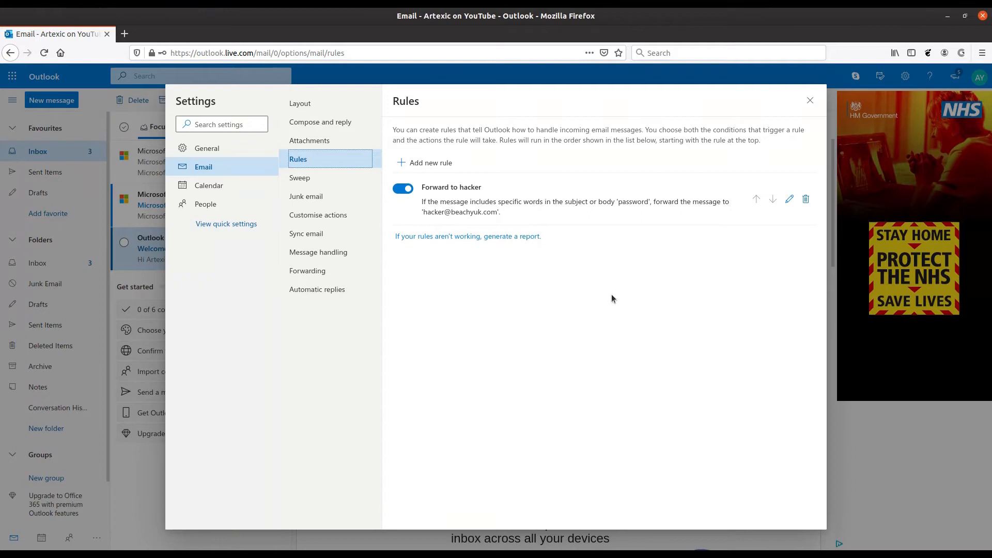
pyautogui.moveTo(316, 149)
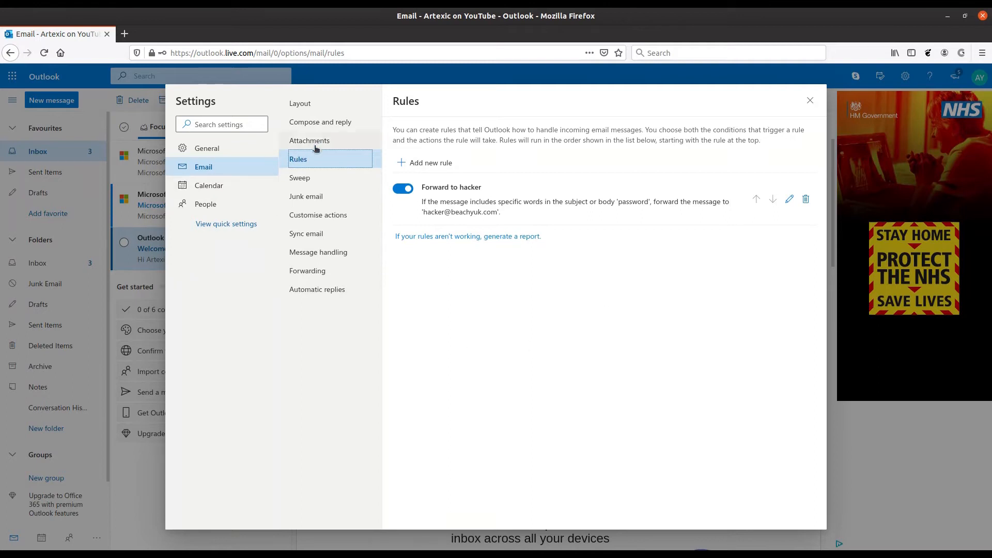
pyautogui.moveTo(307, 271)
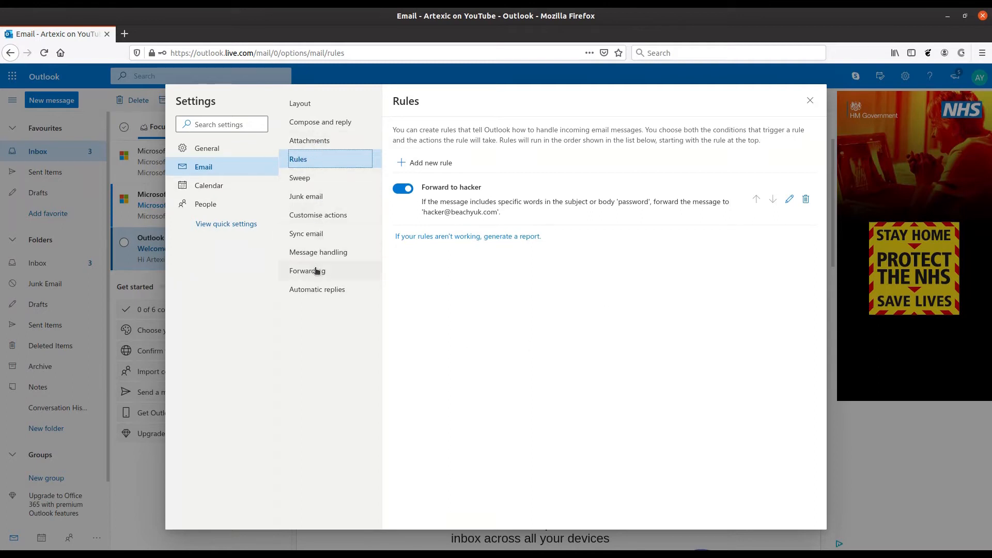
pyautogui.moveTo(253, 185)
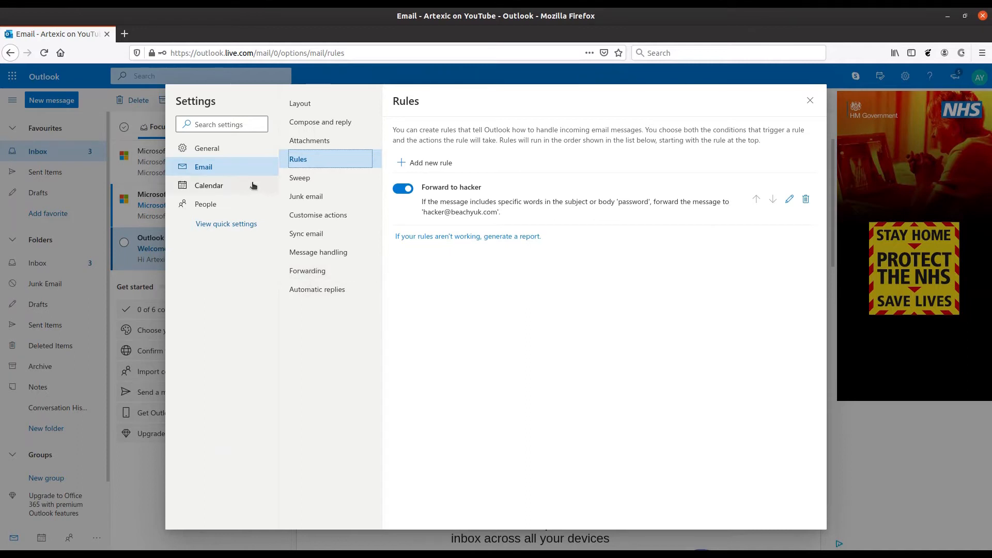
pyautogui.moveTo(295, 200)
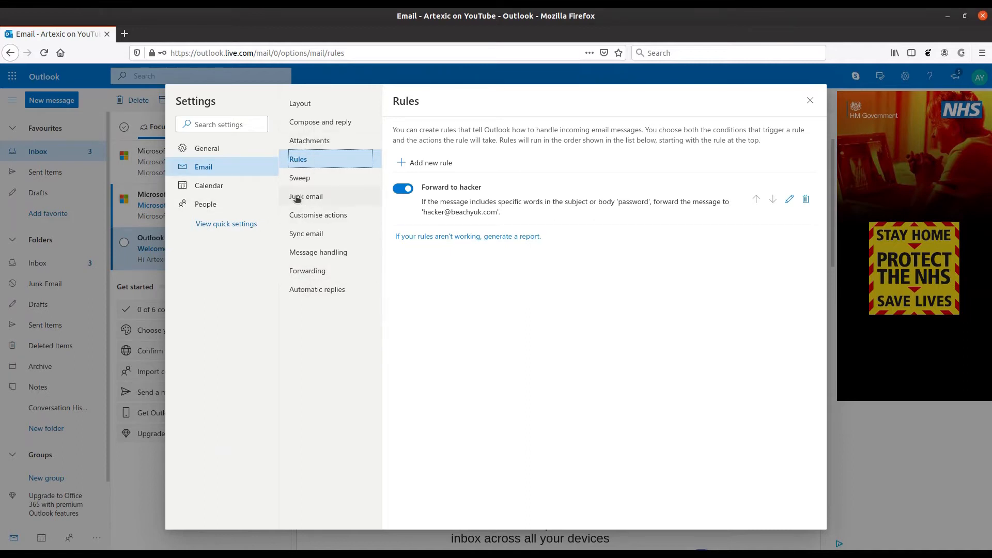
pyautogui.moveTo(472, 307)
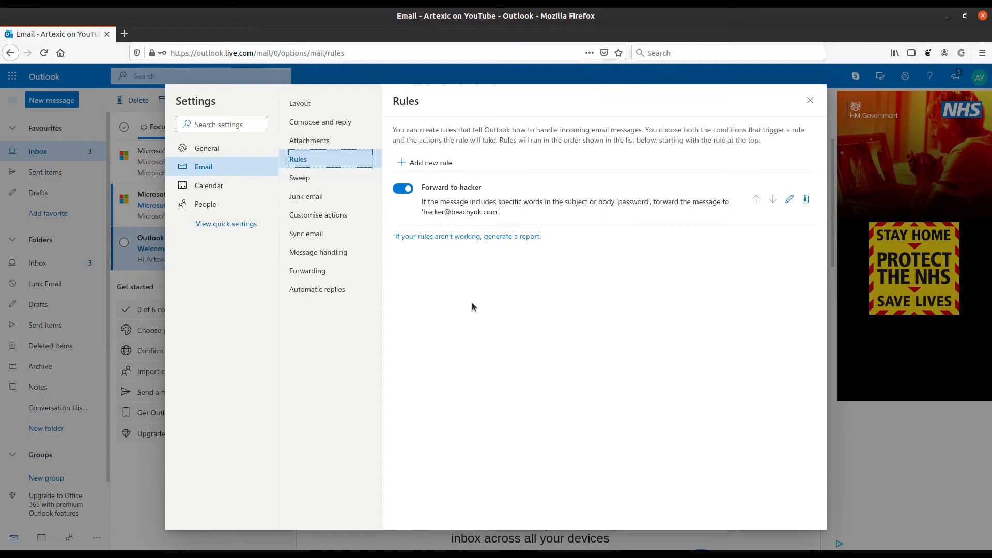
pyautogui.moveTo(492, 210)
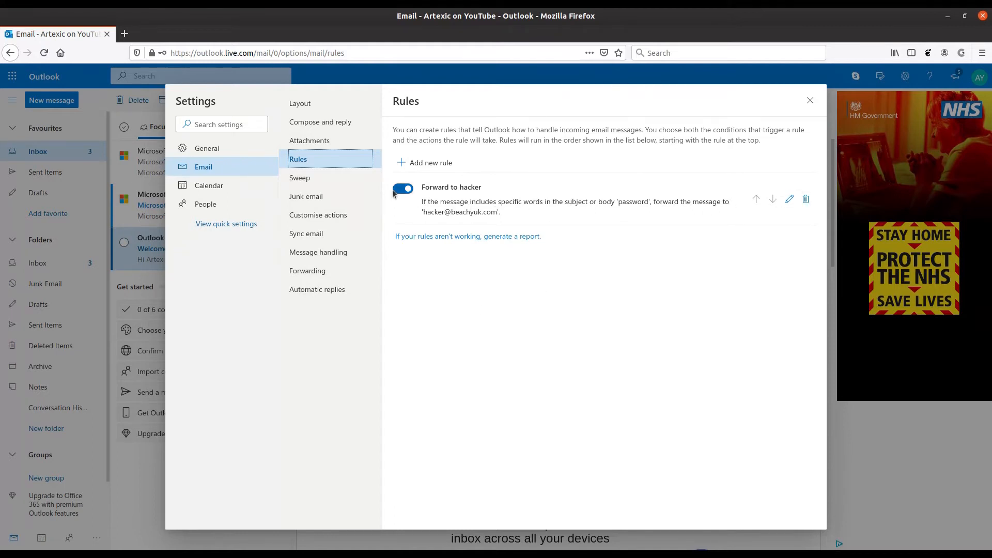
# Turn off the 'Forward to hacker' rule and delete it, confirming in the Delete rule dialog.
pyautogui.click(403, 188)
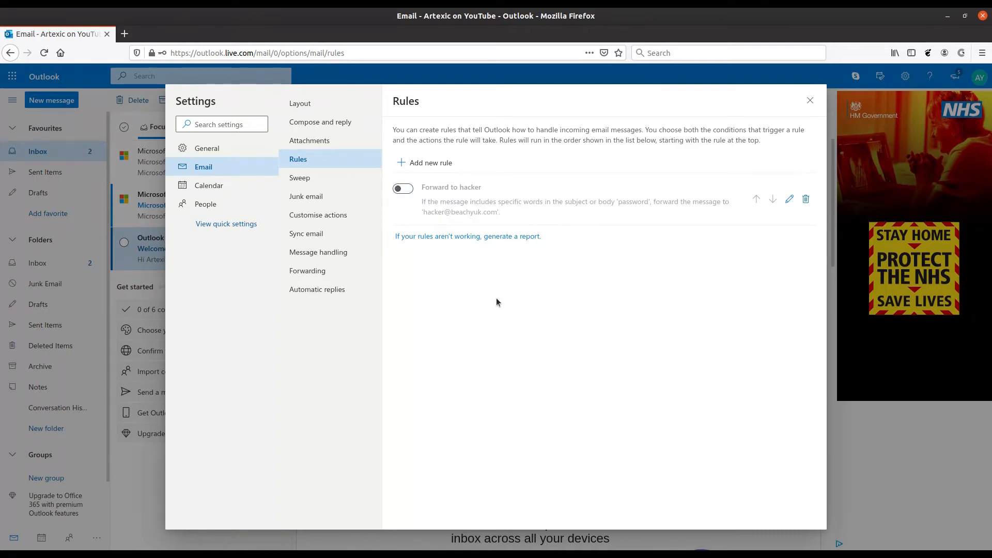
pyautogui.click(805, 199)
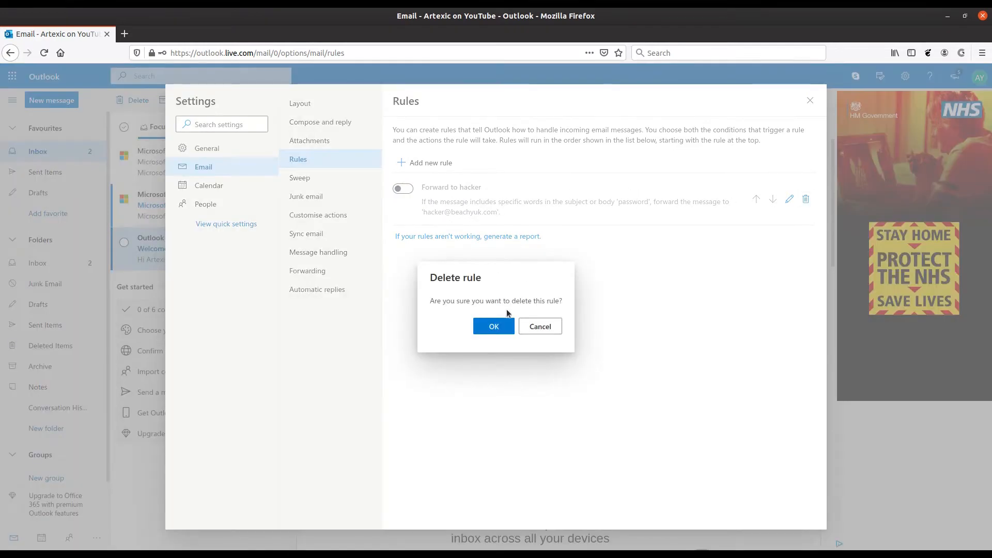
pyautogui.click(493, 326)
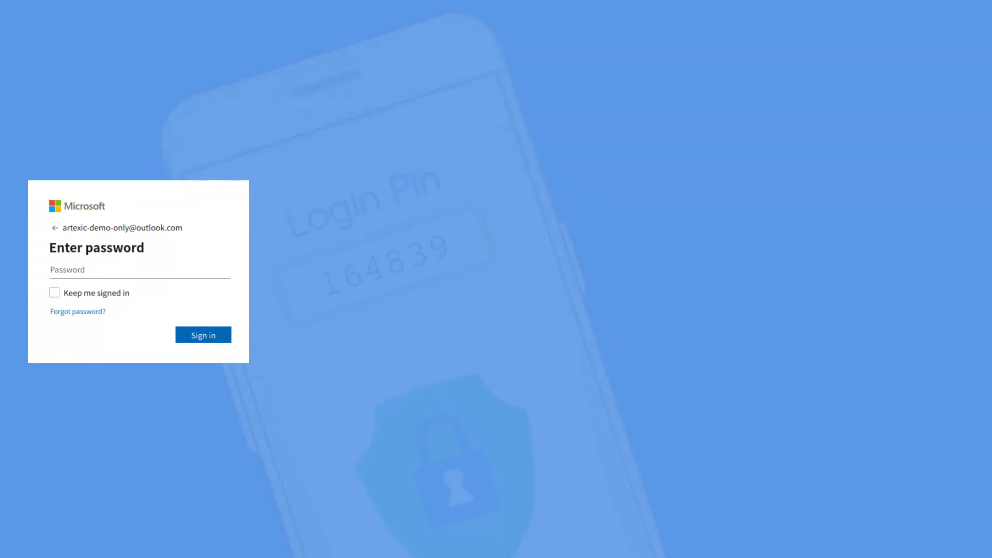
# Play the explainer animation showing the Microsoft 'Enter password' page with its Forgot password link.
pyautogui.click(203, 334)
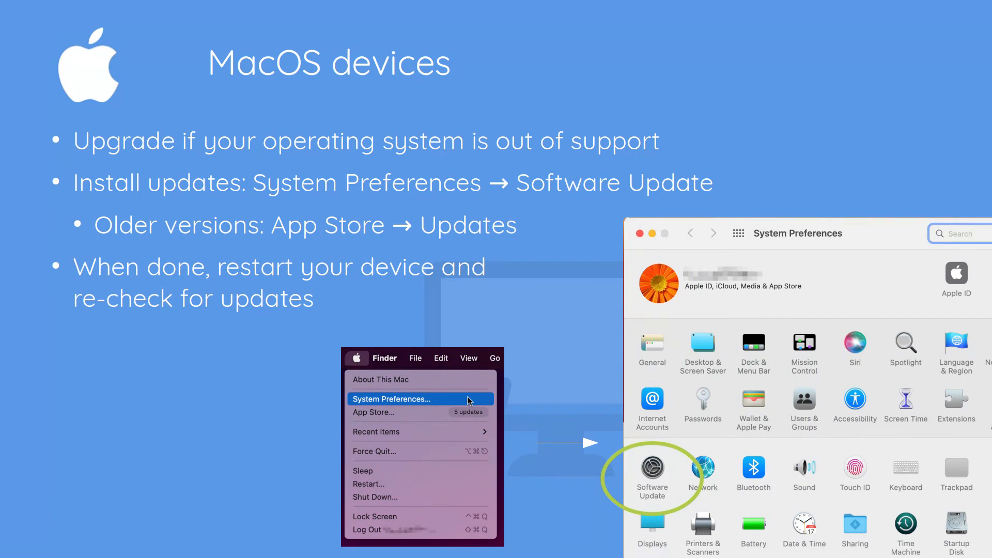
# Advance to the 'MacOS devices' slide on System Preferences → Software Update, then restart.
pyautogui.press('right')
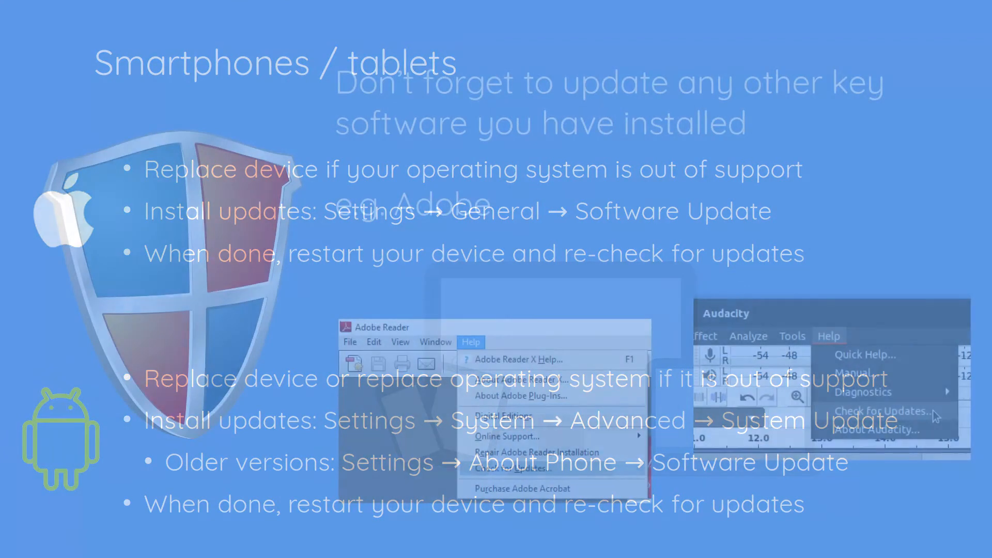